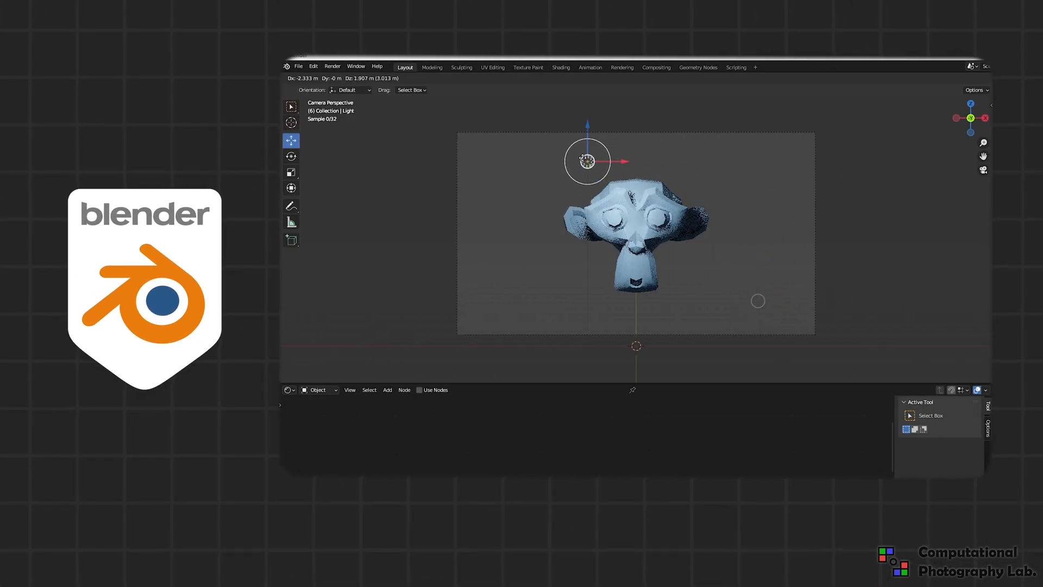
Move the light from above Suzanne to its lower left in camera view
drag(587, 161, 504, 308)
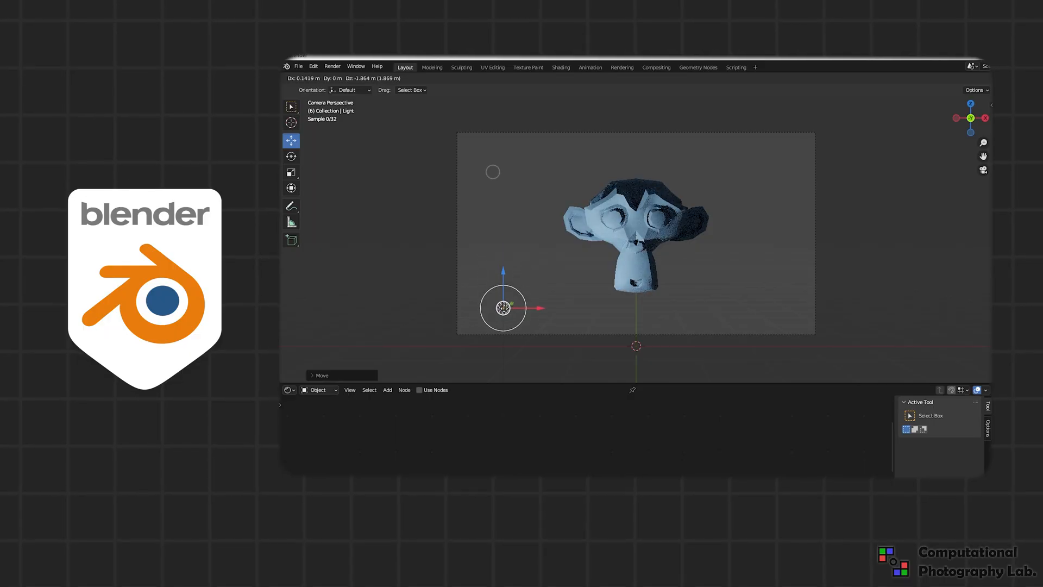
drag(504, 307, 625, 199)
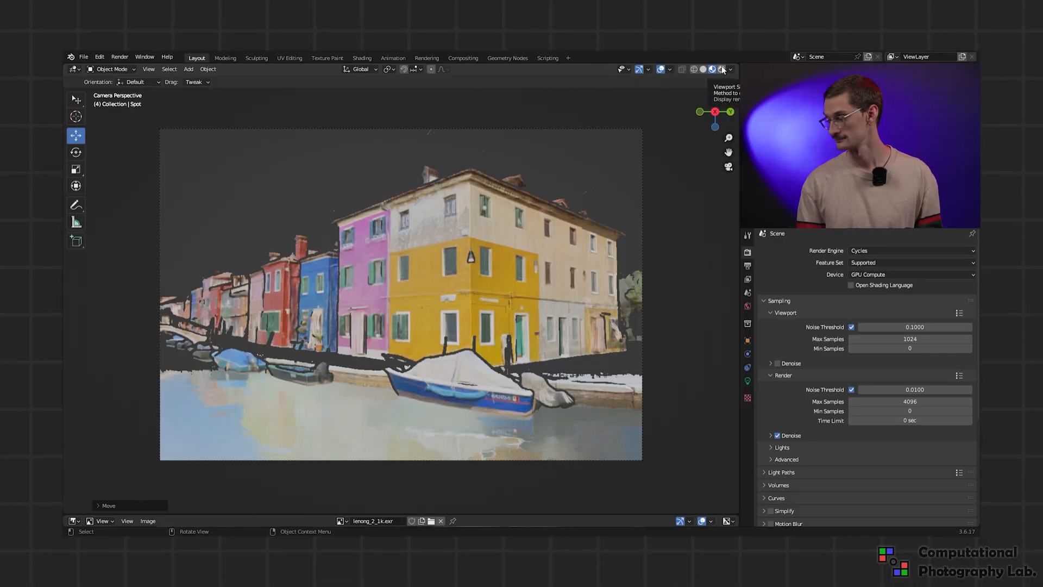
Switch to Rendered shading and move the point and spot lights onto the yellow house façade
click(710, 69)
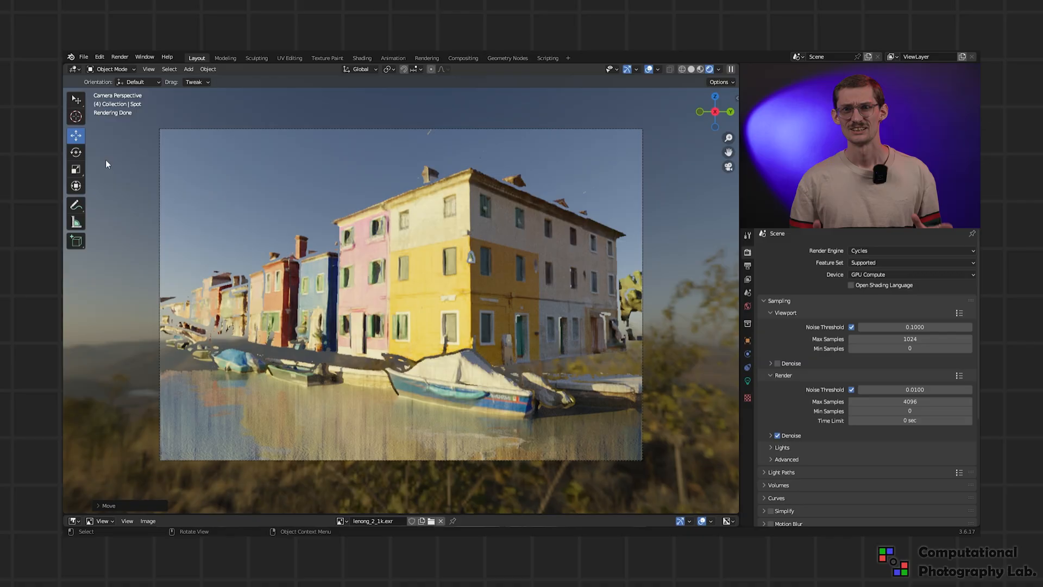
click(76, 204)
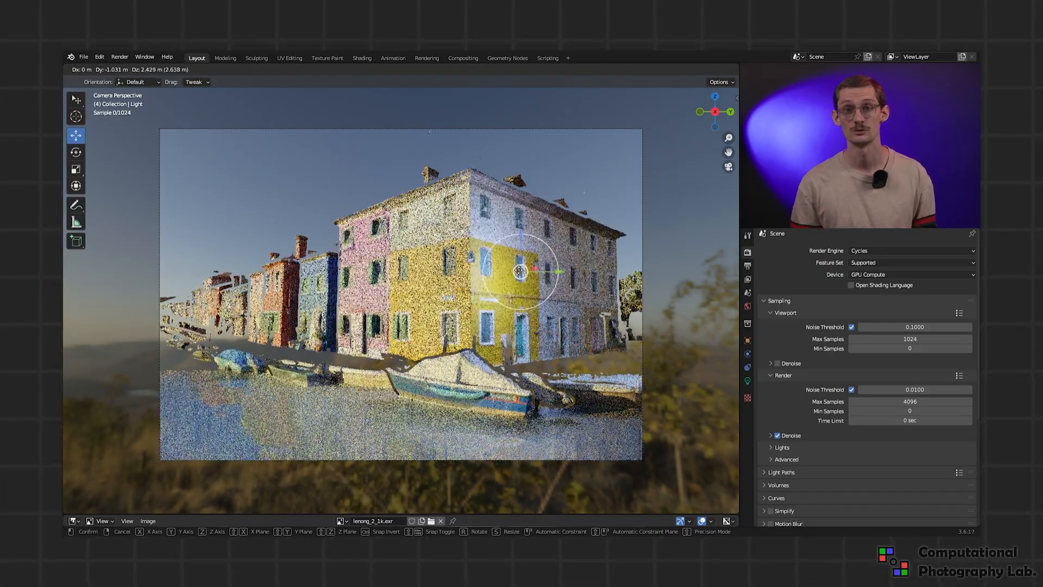
drag(522, 271, 598, 224)
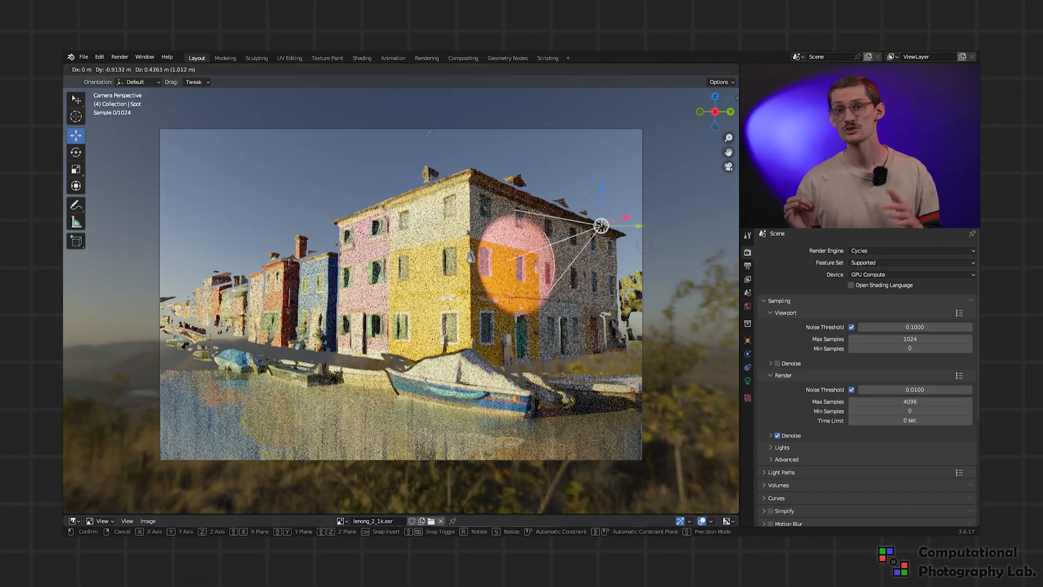
drag(599, 224, 598, 361)
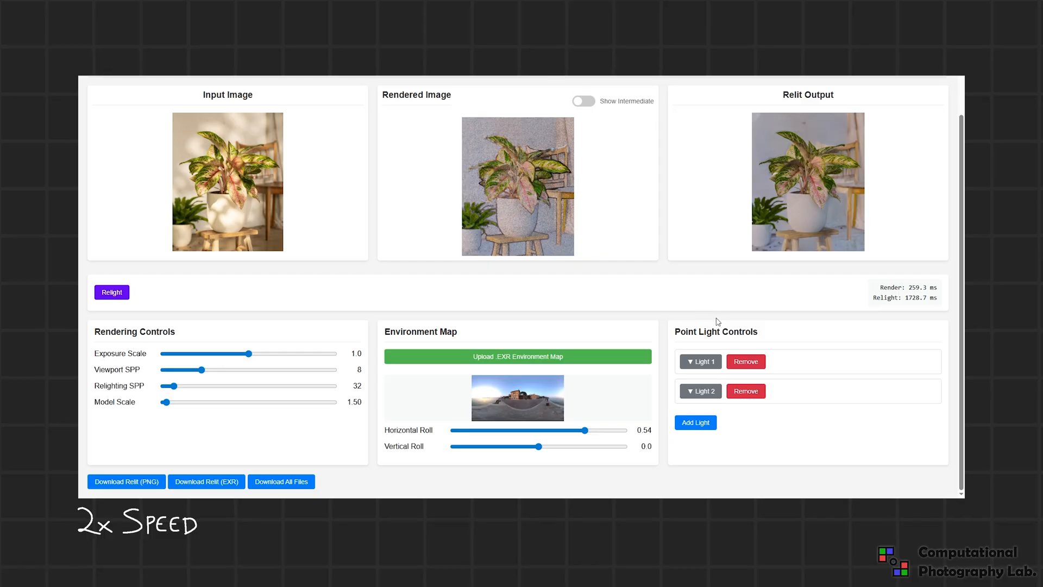
Raise Light 1's intensity to 4.20, relight the plant photo, then expand Light 2's settings
click(699, 362)
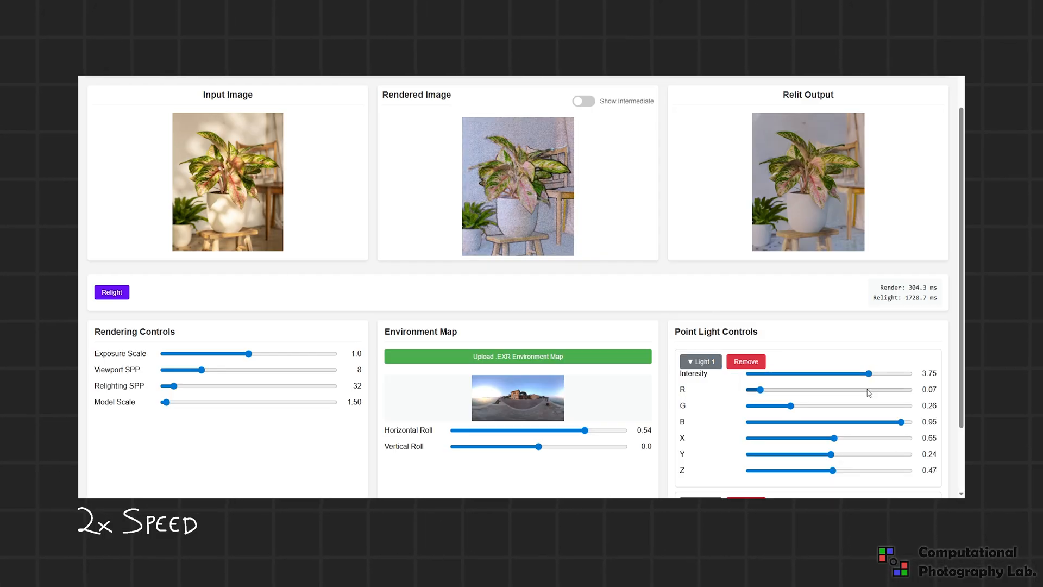
drag(864, 373, 877, 374)
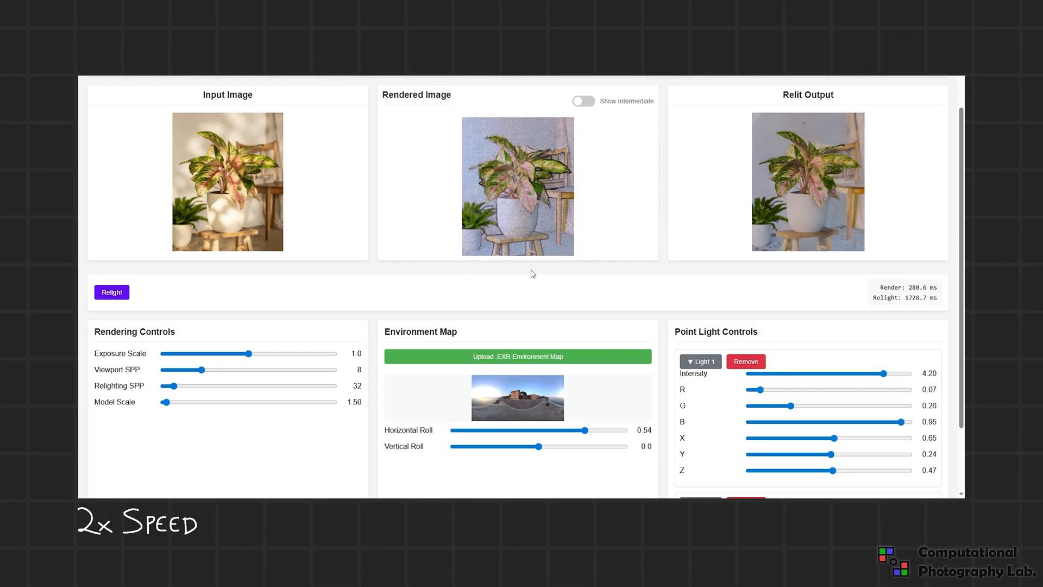
click(694, 421)
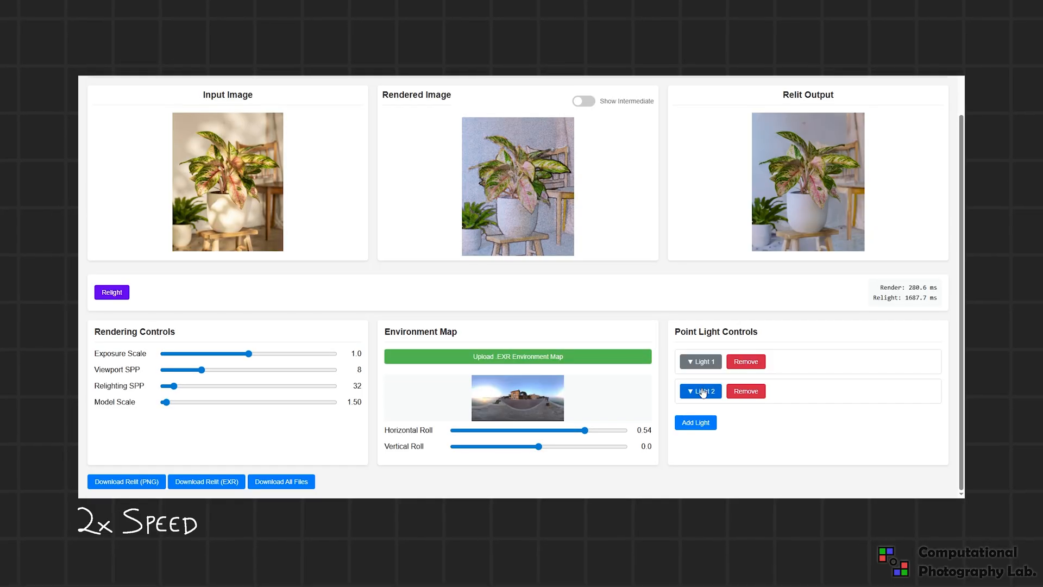
click(699, 390)
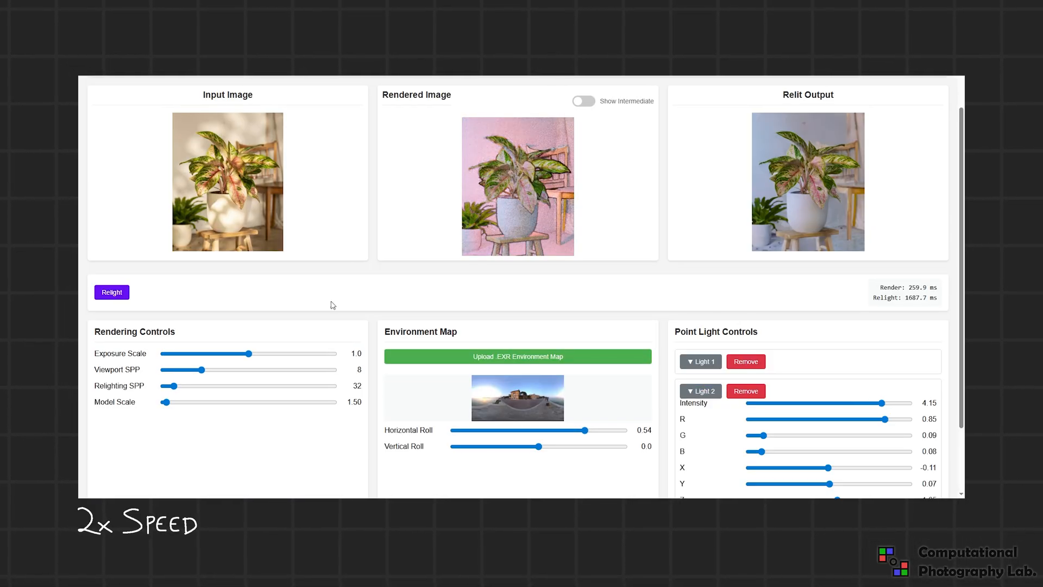